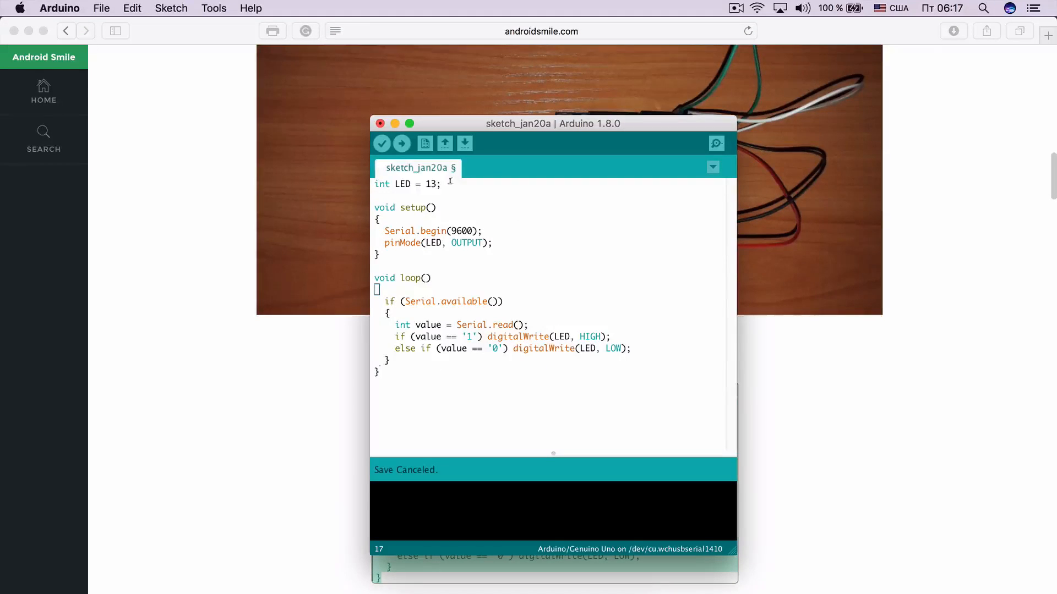
pyautogui.moveTo(398, 160)
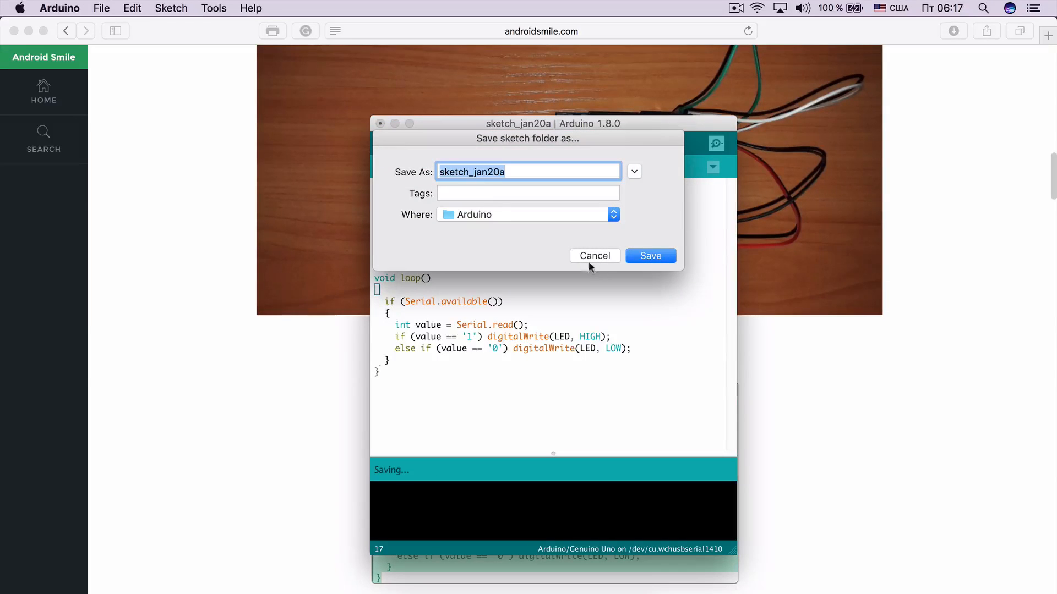
# Save the LED sketch under the name LabBluetooth.
pyautogui.write('L')
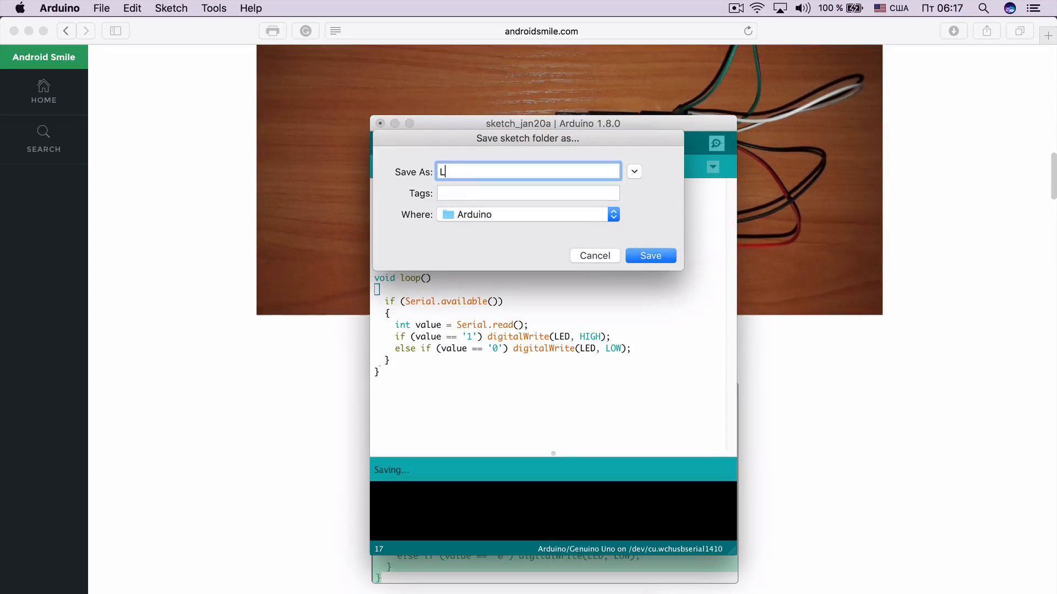
pyautogui.write('abBluet')
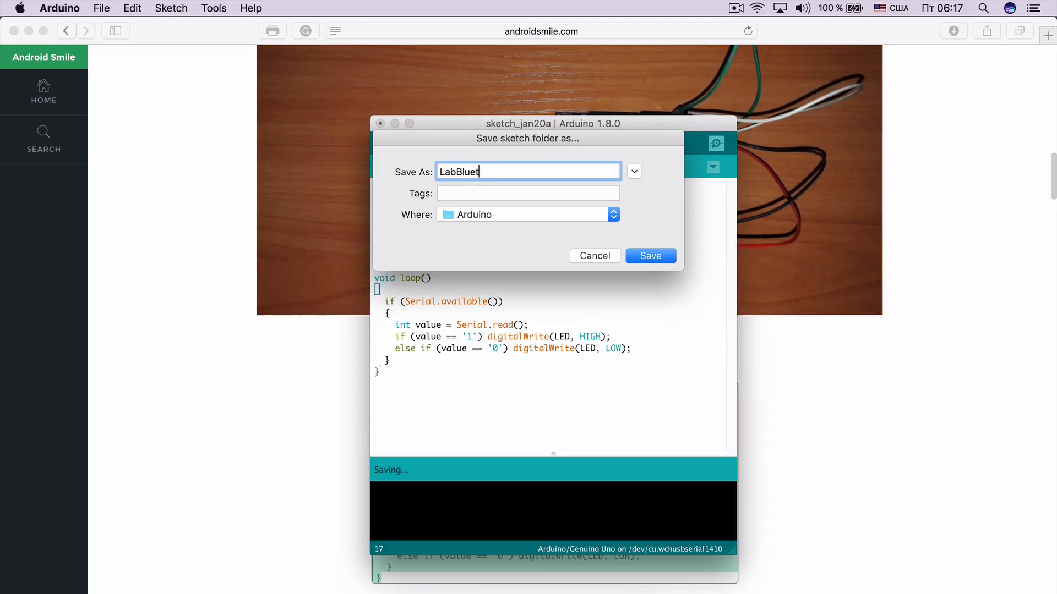
pyautogui.write('ooth')
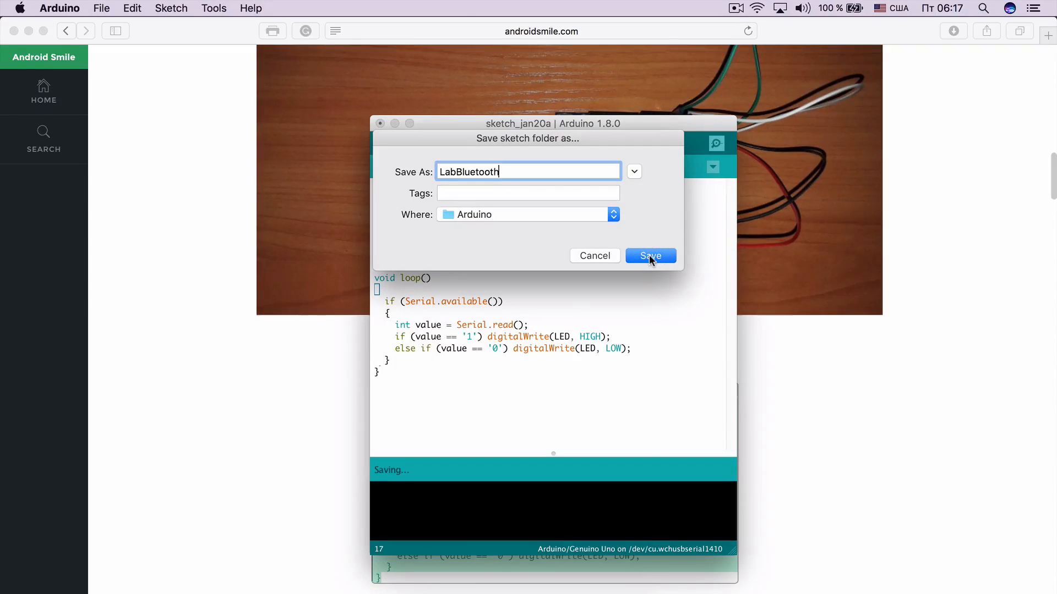
pyautogui.click(650, 256)
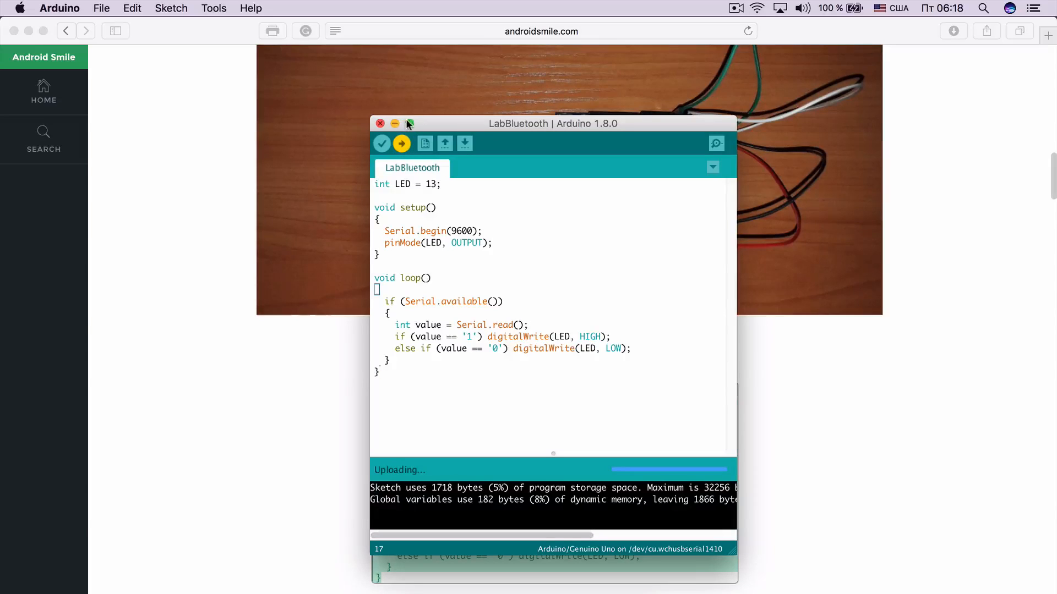
# Maximize the Arduino window and retry the upload after avrdude sync errors.
pyautogui.click(409, 123)
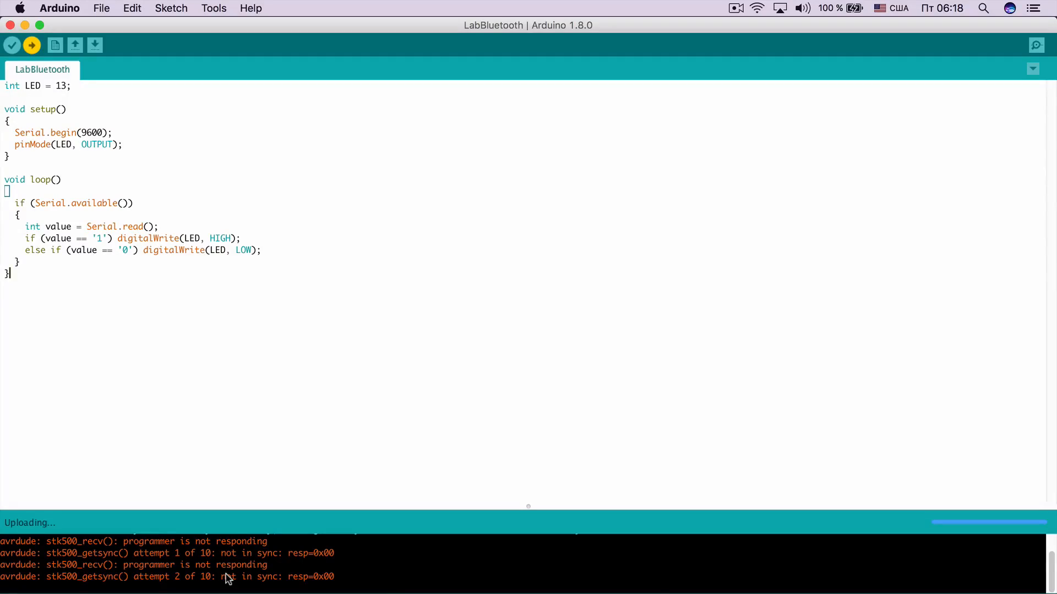
pyautogui.moveTo(12, 45)
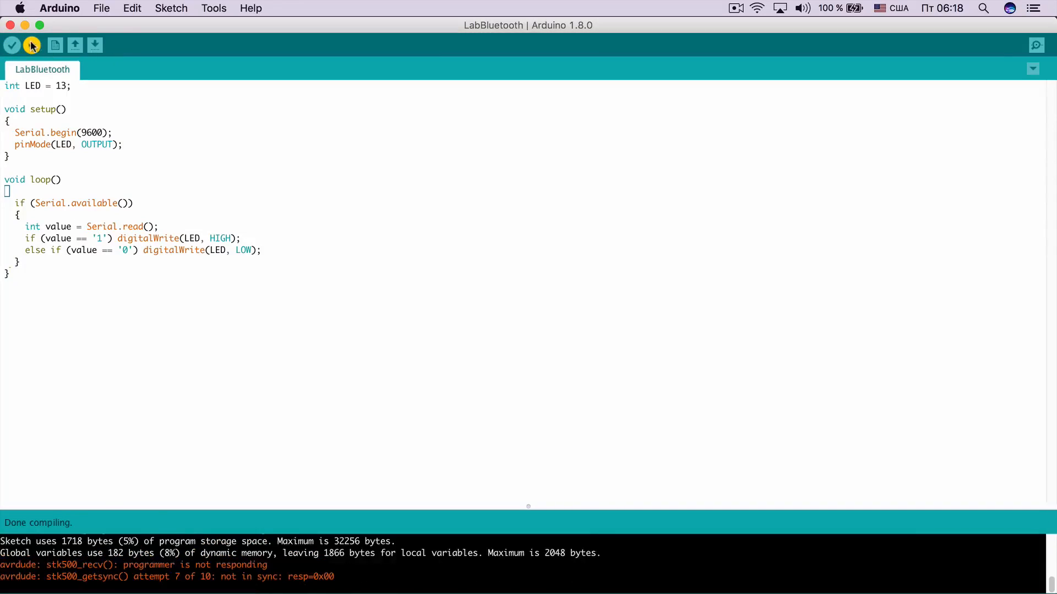
pyautogui.click(32, 45)
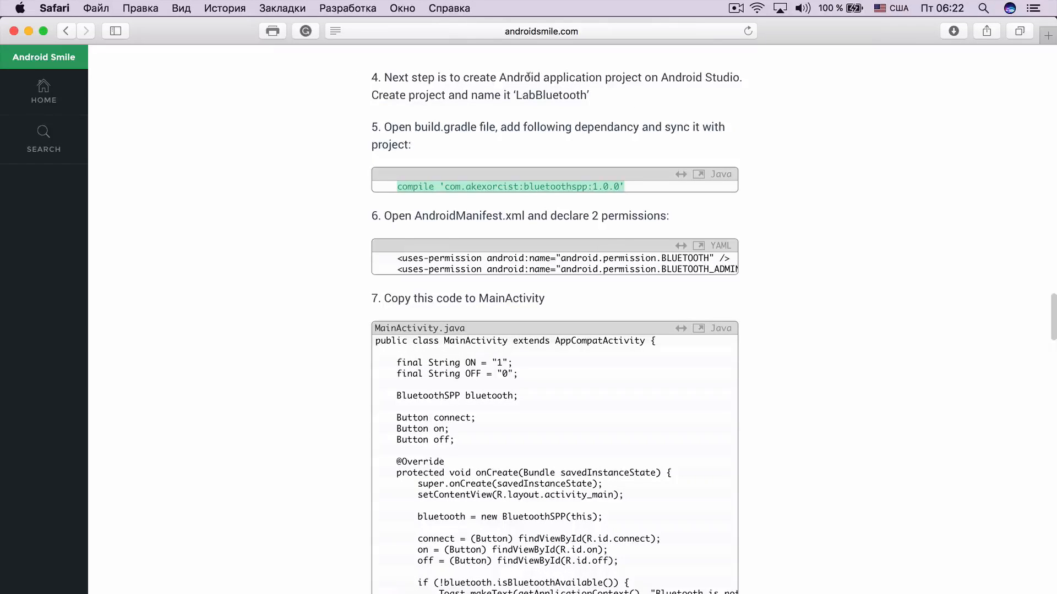
pyautogui.moveTo(544, 173)
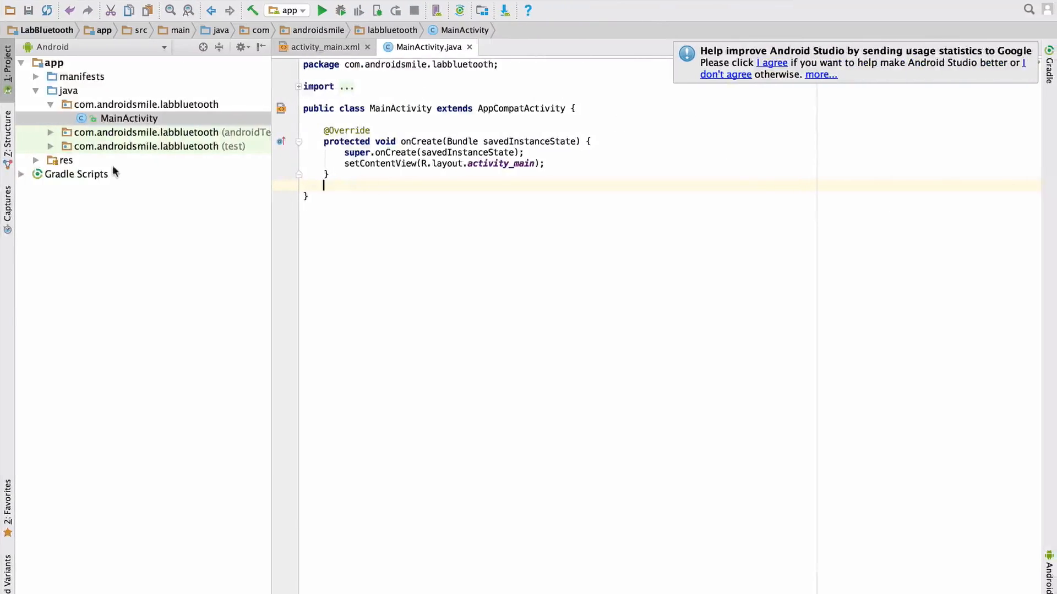
# Add compile 'com.akexorcist:bluetoothspp:1.0.0' to the app build.gradle and sync.
pyautogui.click(75, 173)
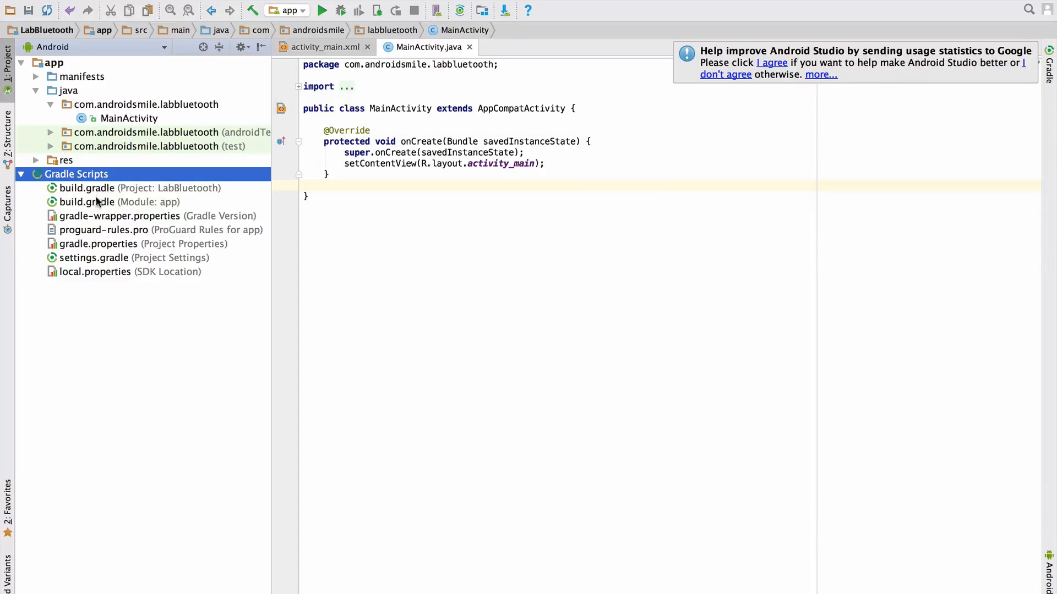
pyautogui.doubleClick(87, 202)
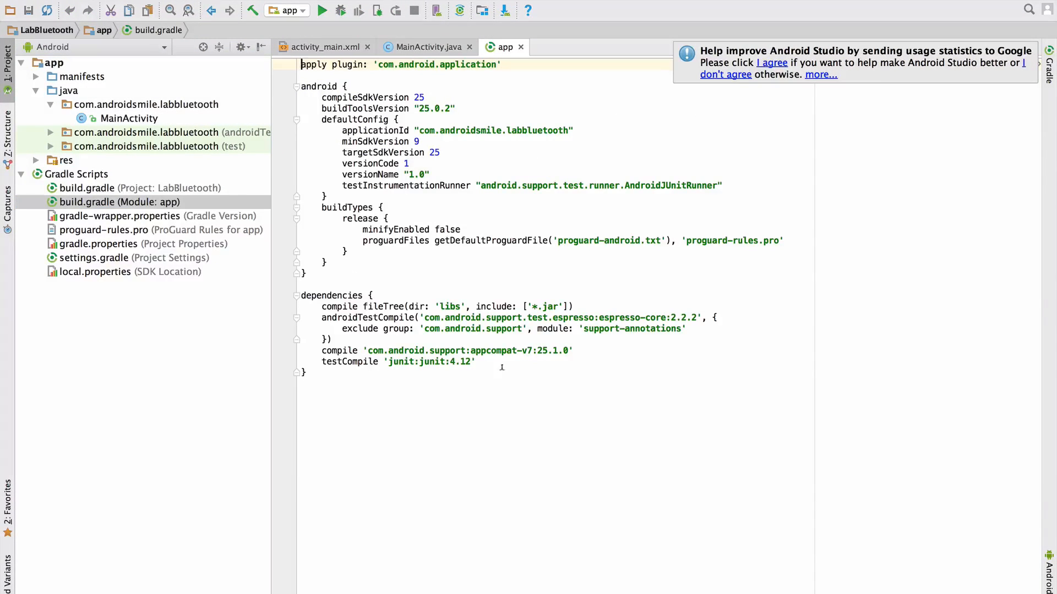
pyautogui.click(476, 362)
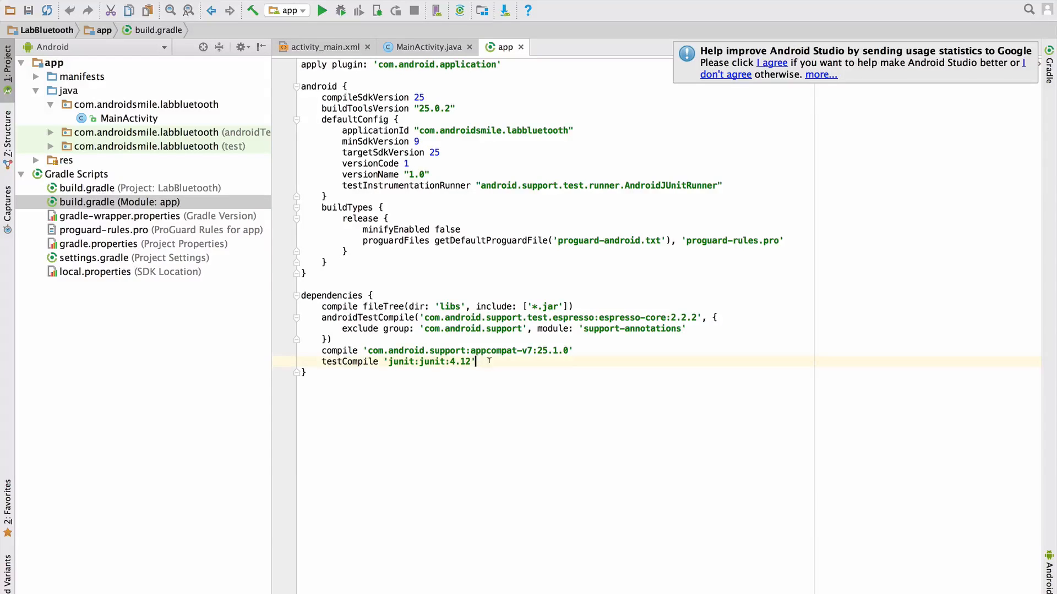
pyautogui.write("compile 'com.akexorcist:bluetoothspp:1.0.0'")
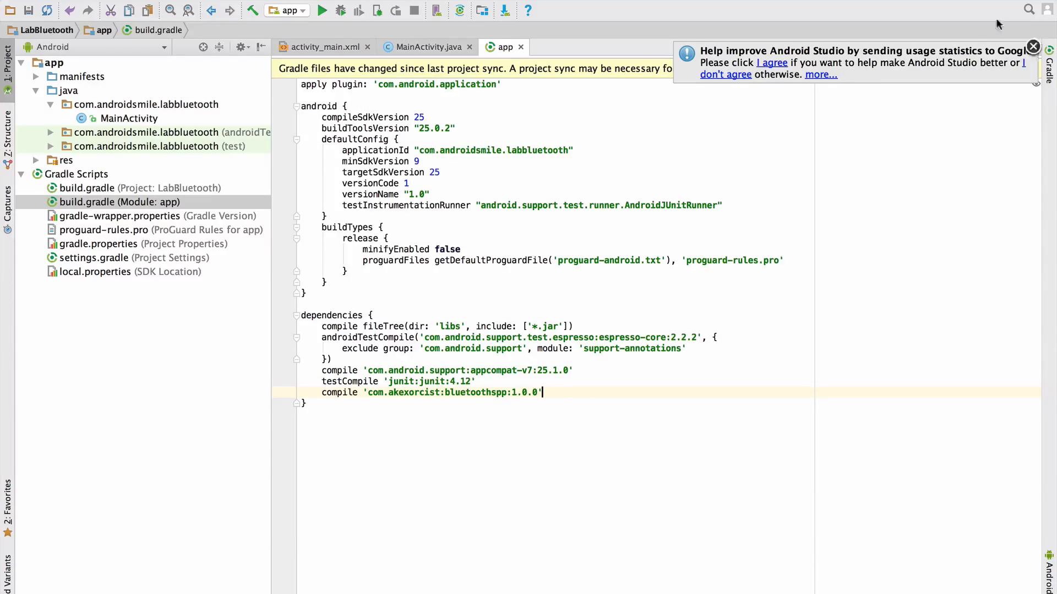
pyautogui.click(1032, 46)
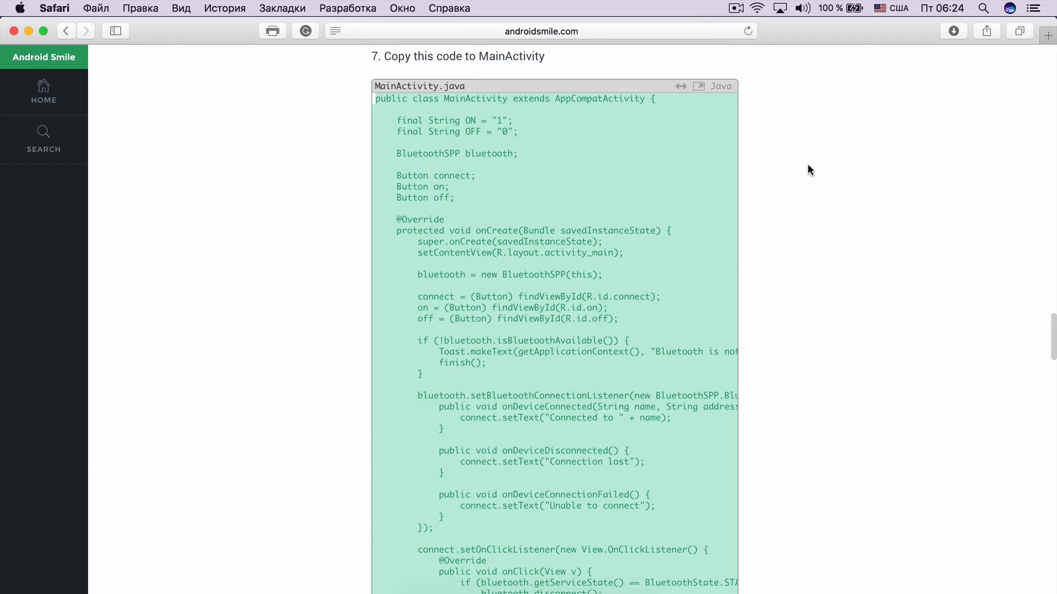
pyautogui.moveTo(633, 168)
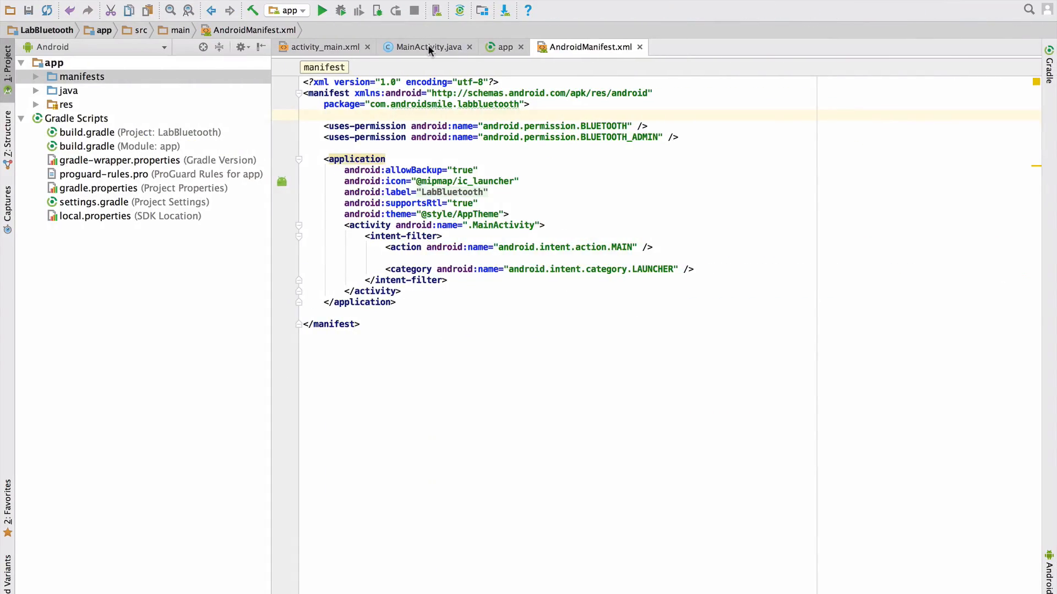
# Switch to MainActivity.java and place the cursor in its starter code.
pyautogui.click(428, 47)
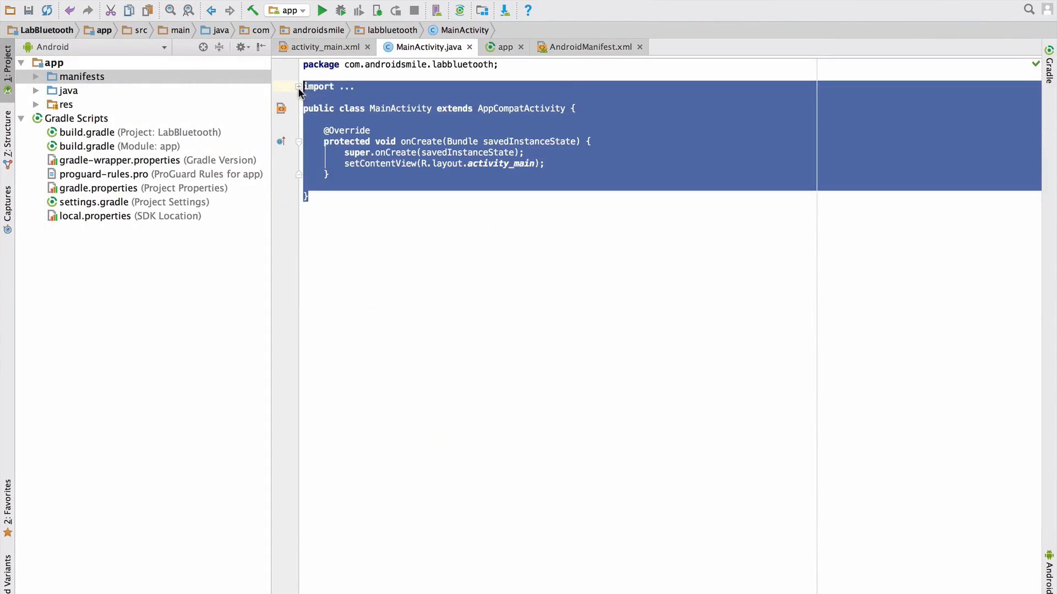
pyautogui.click(298, 87)
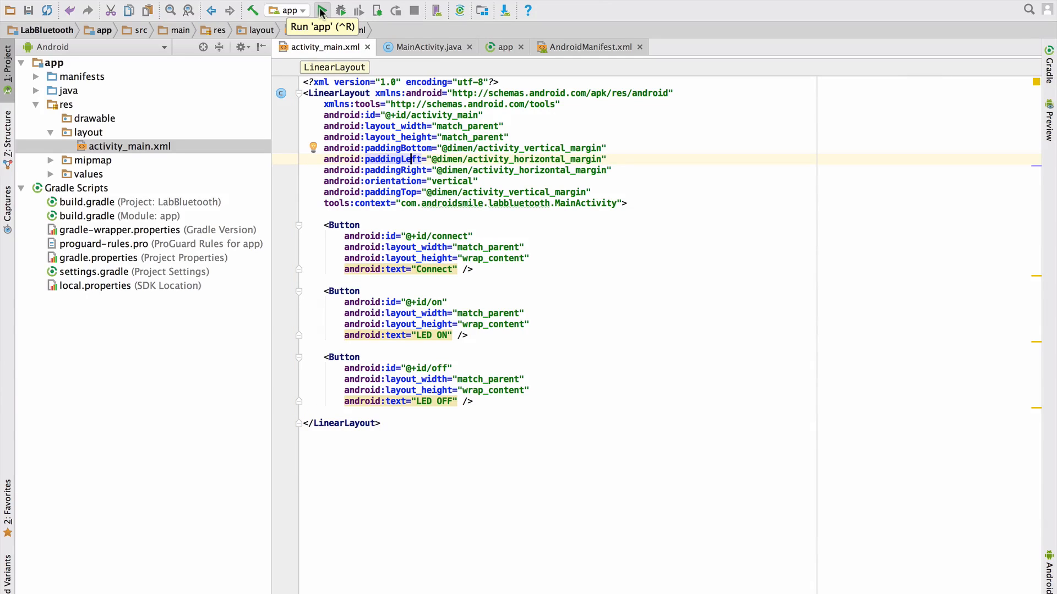
# Run 'app' to bring up the deployment target selection.
pyautogui.click(324, 10)
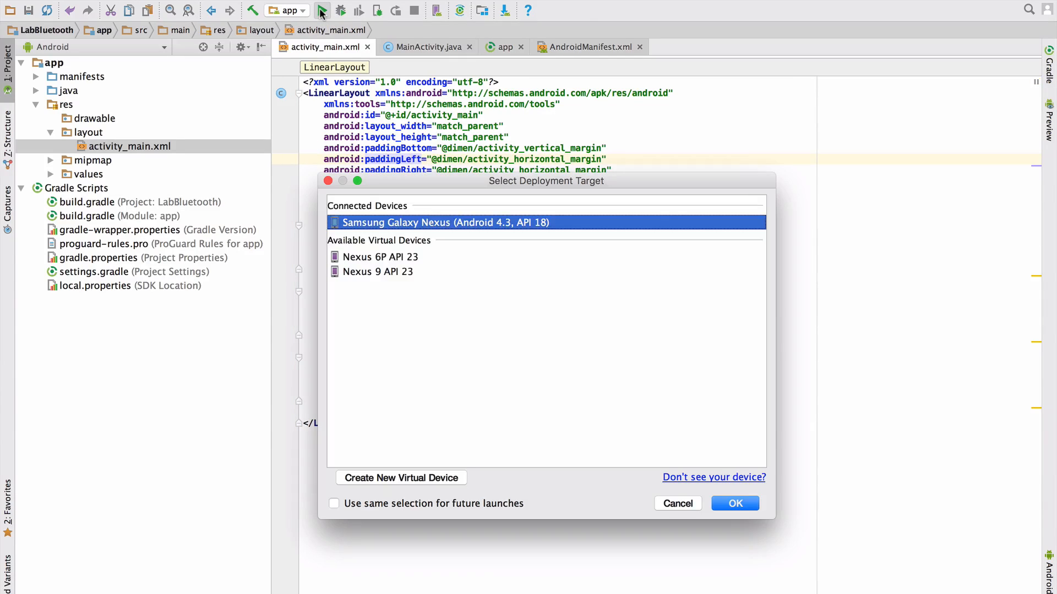